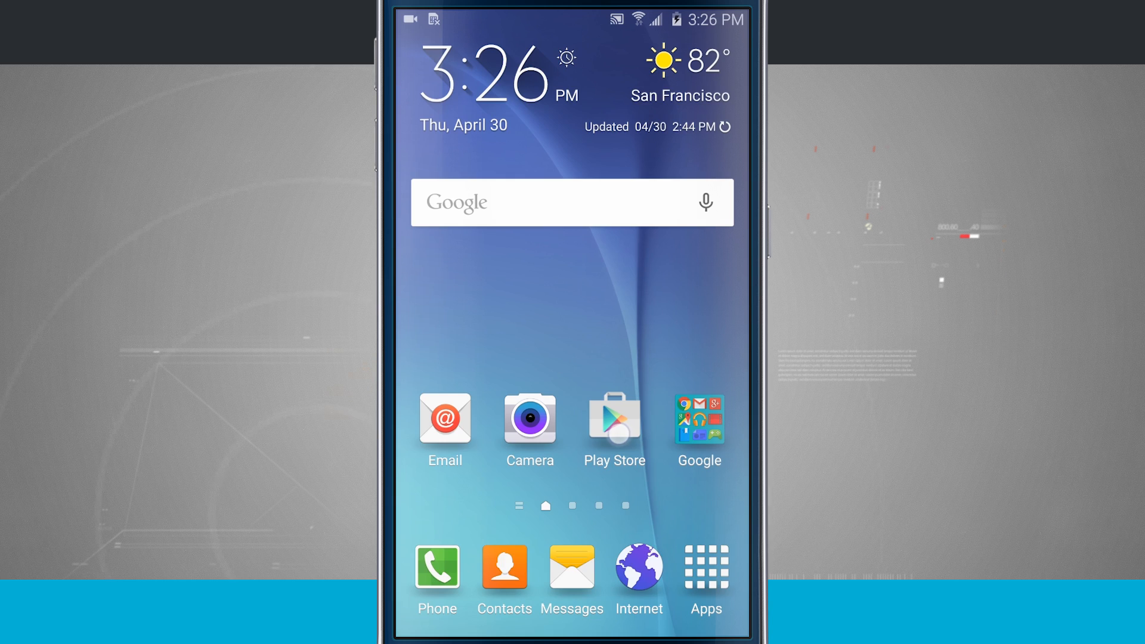
Open Action Launcher 3 from its Google Play Store page.
left_click(614, 425)
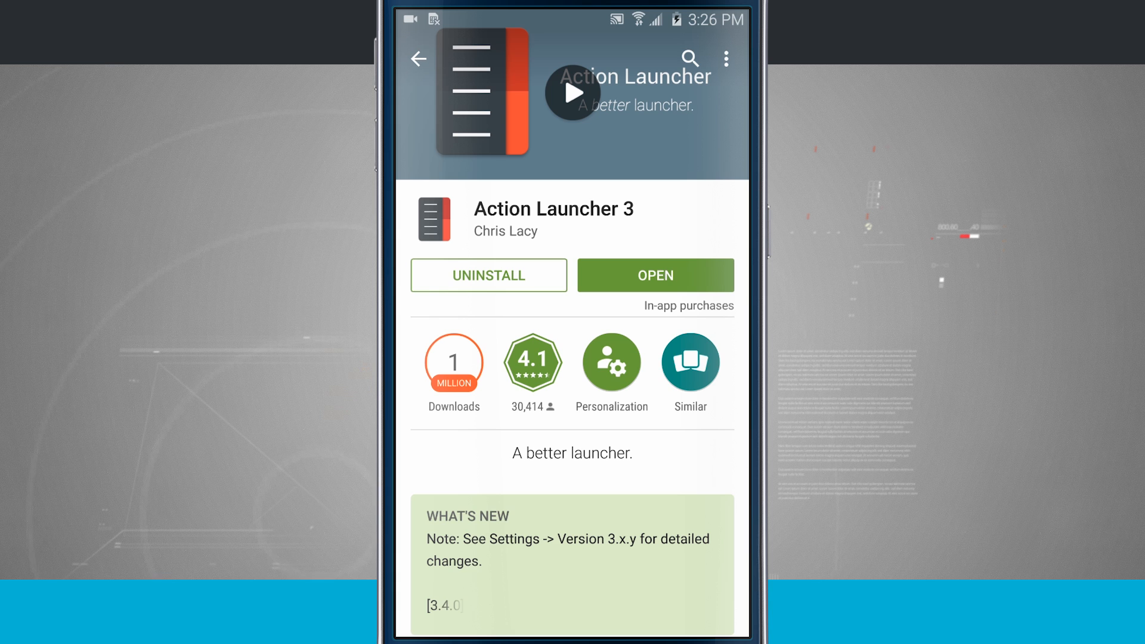
left_click(654, 275)
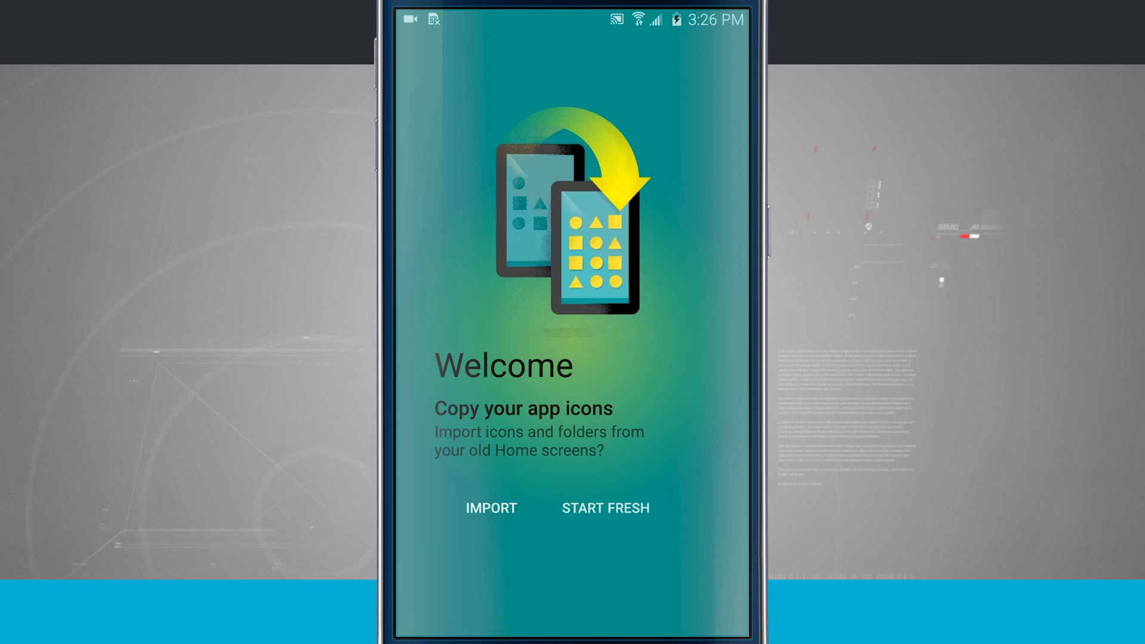
Choose Start Fresh in Action Launcher 3, then browse the app drawer.
left_click(604, 508)
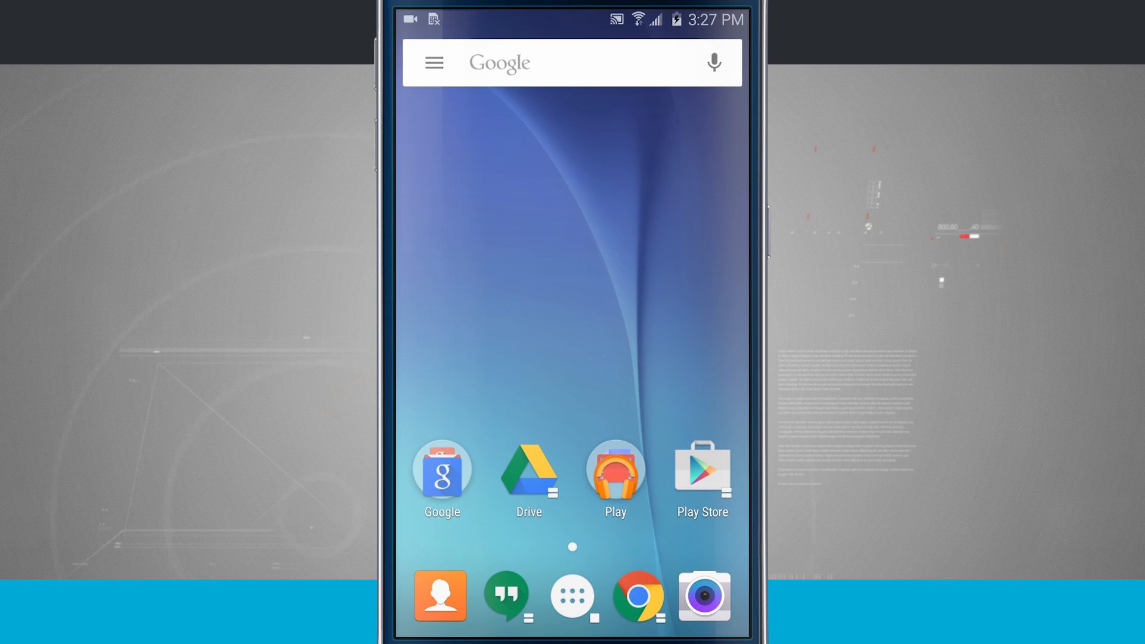
left_click(571, 595)
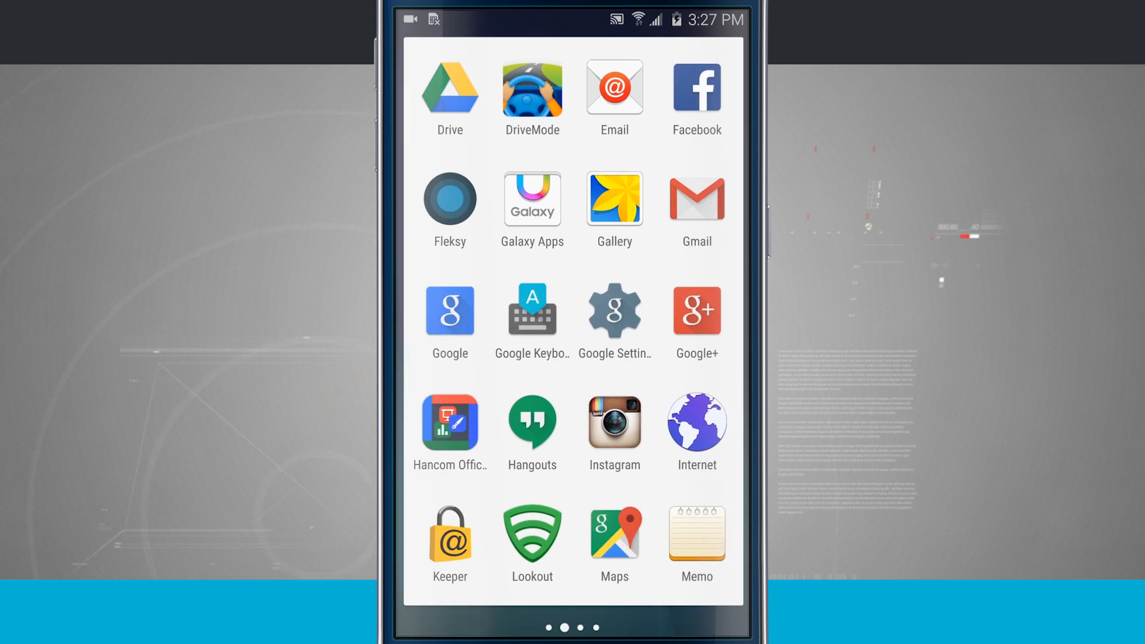
scroll("right", 3)
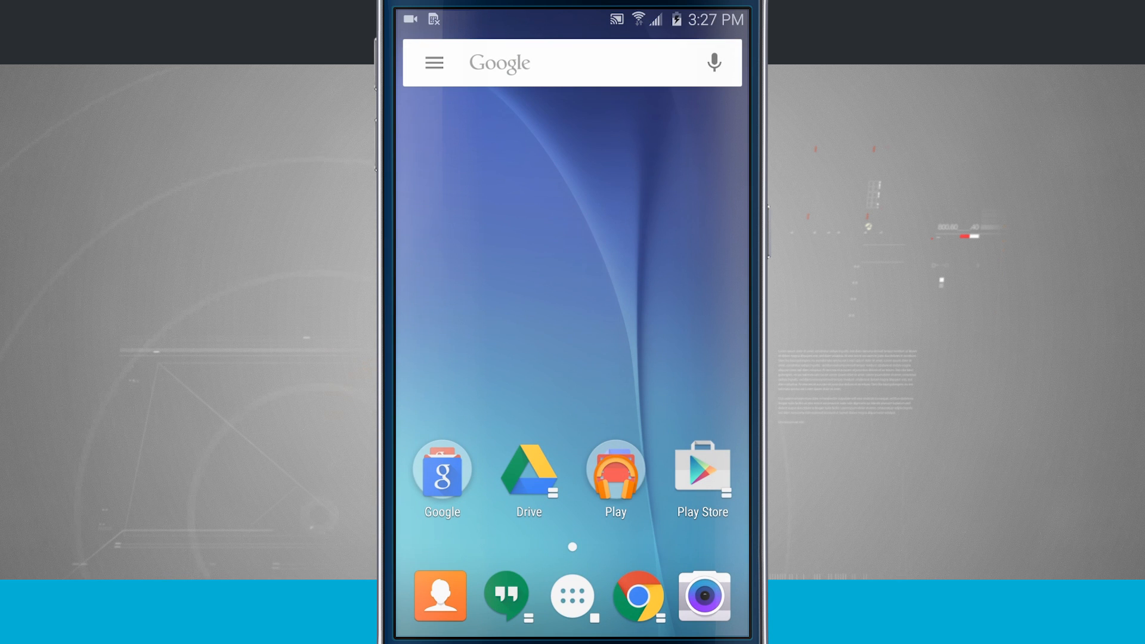
Open Contacts from the dock, then return to the home screen.
left_click(439, 595)
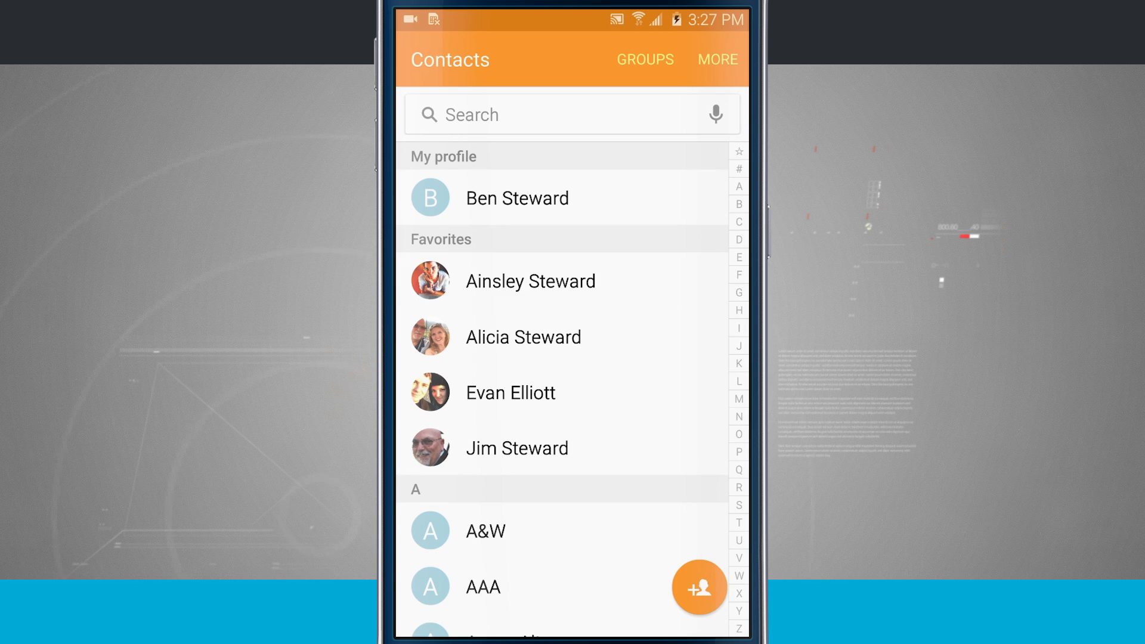
key("Home")
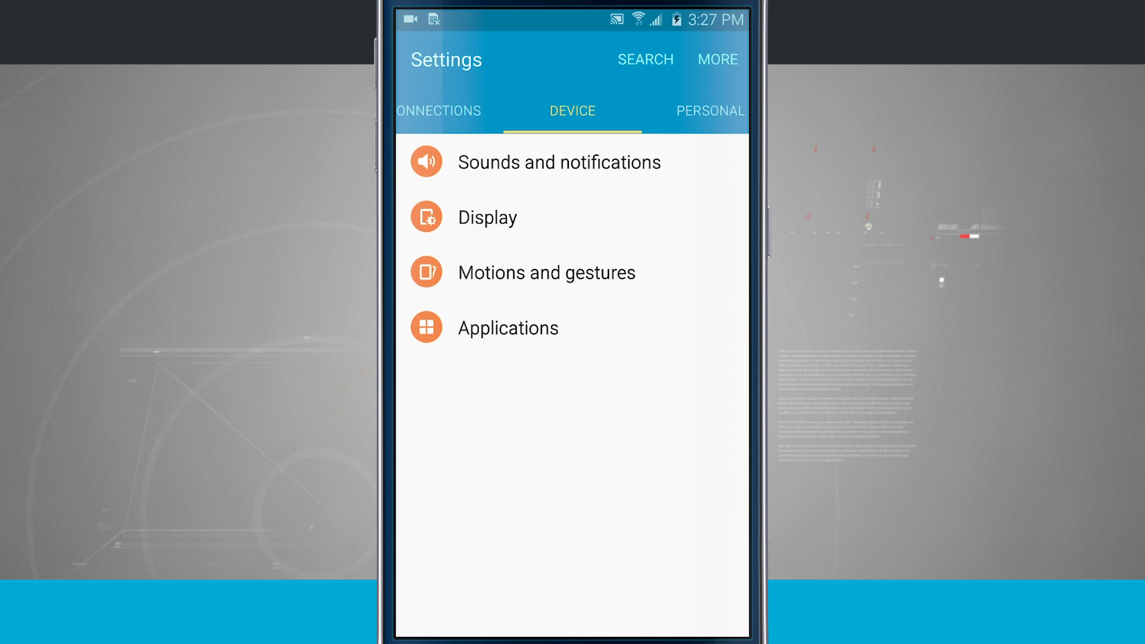
Set Action 3 as the default home app under Applications > Default applications.
left_click(508, 327)
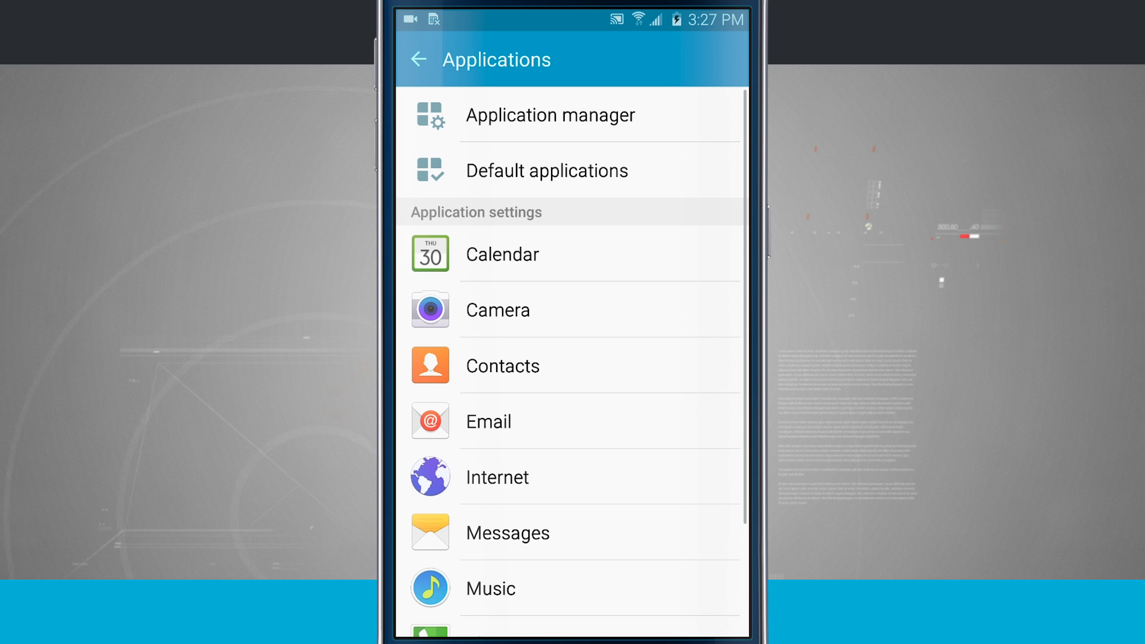
left_click(546, 170)
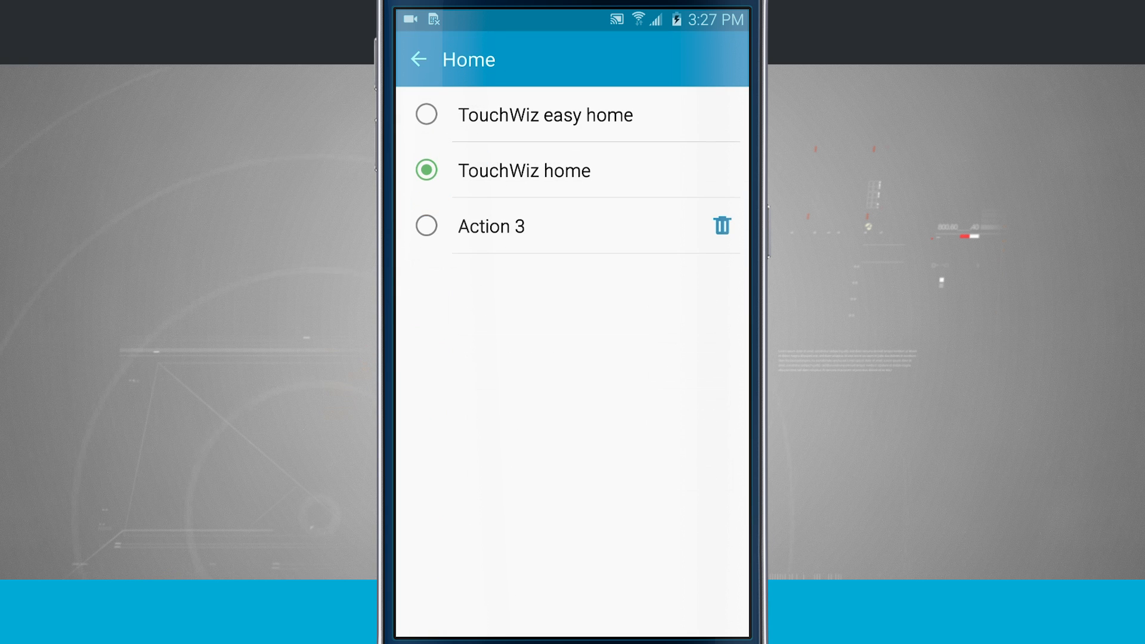
left_click(426, 225)
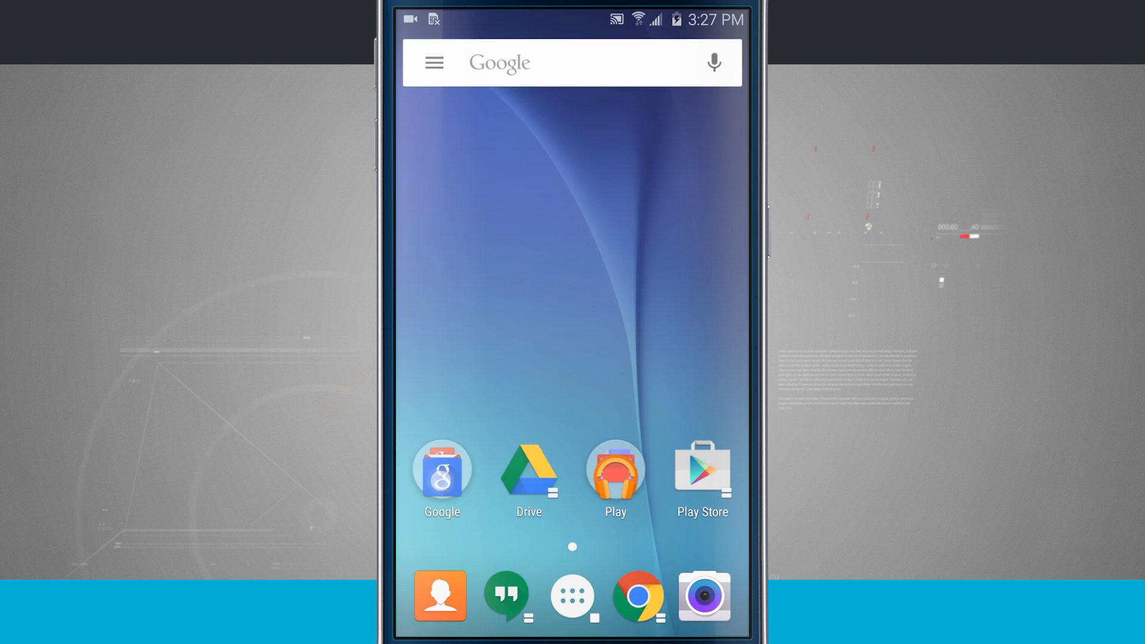
Open and close the Google folder, browse Action Launcher settings, then pull down notifications.
left_click(441, 471)
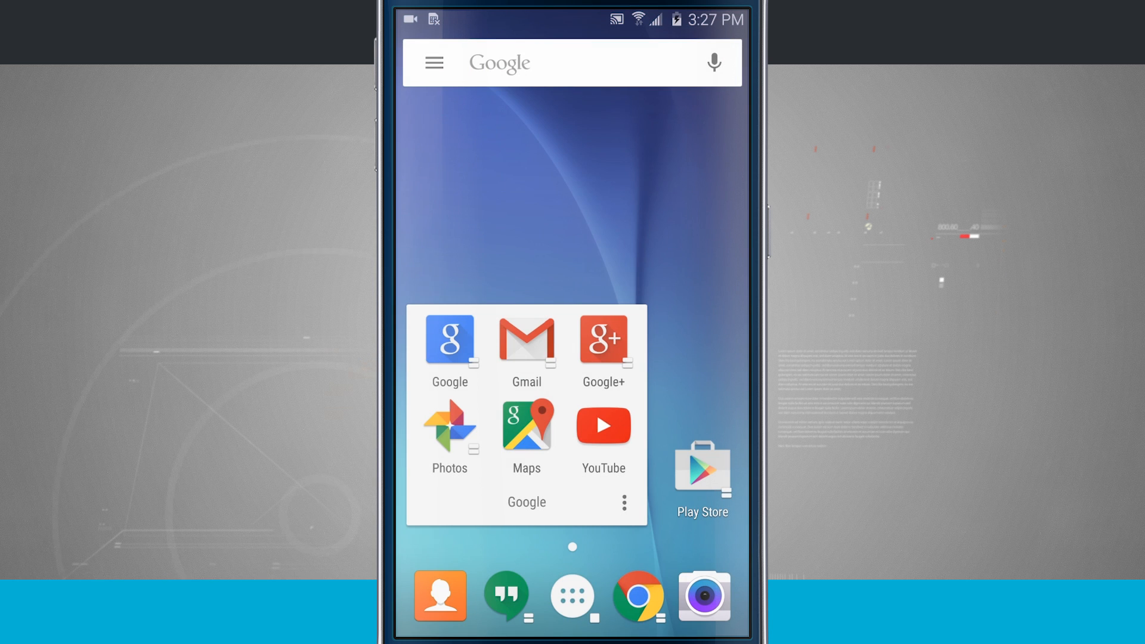
left_click(571, 596)
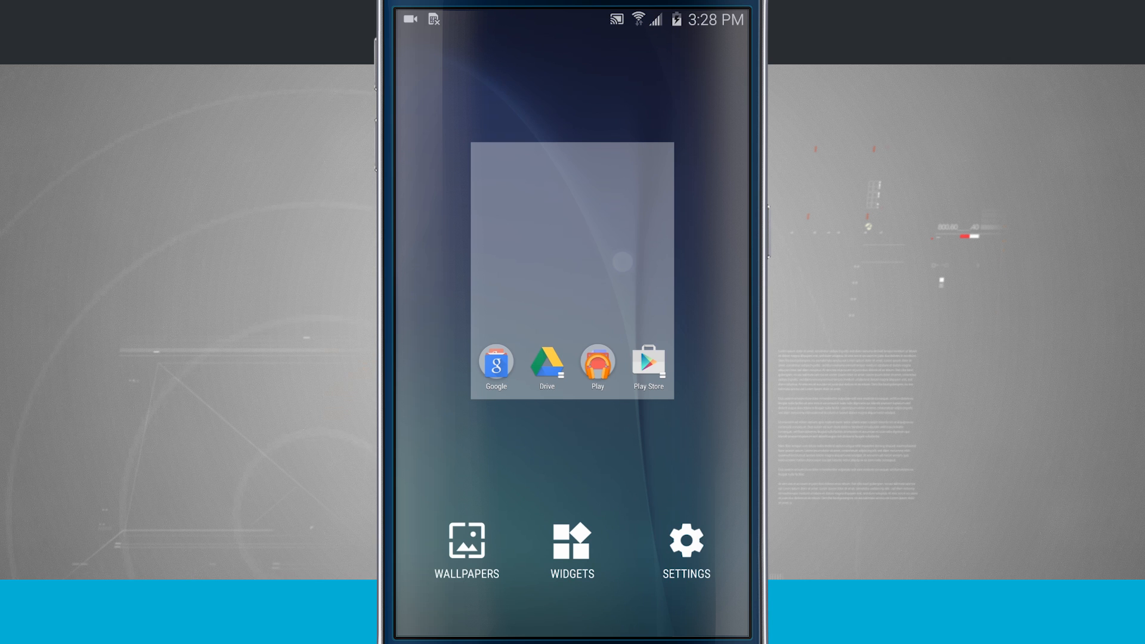
left_click(685, 549)
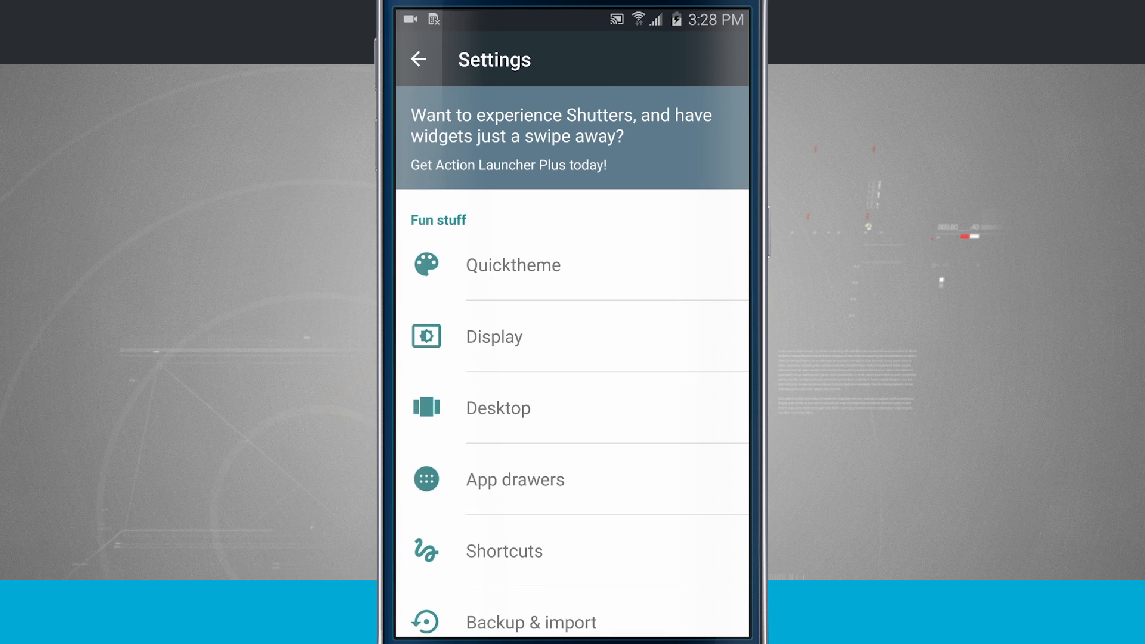
scroll("down", 3)
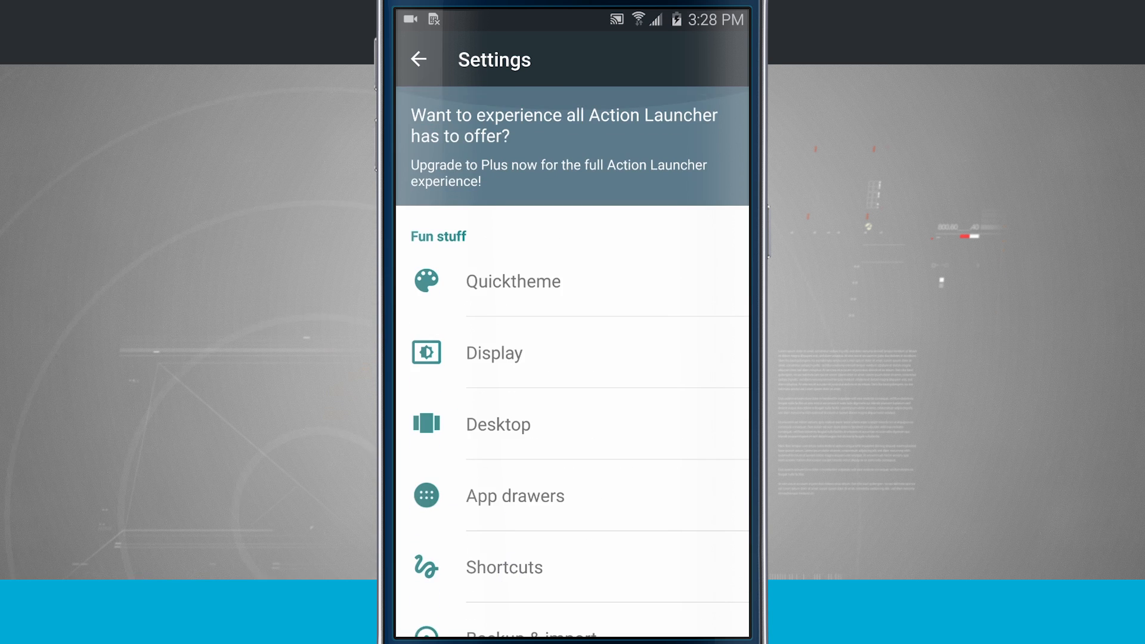
left_click(419, 59)
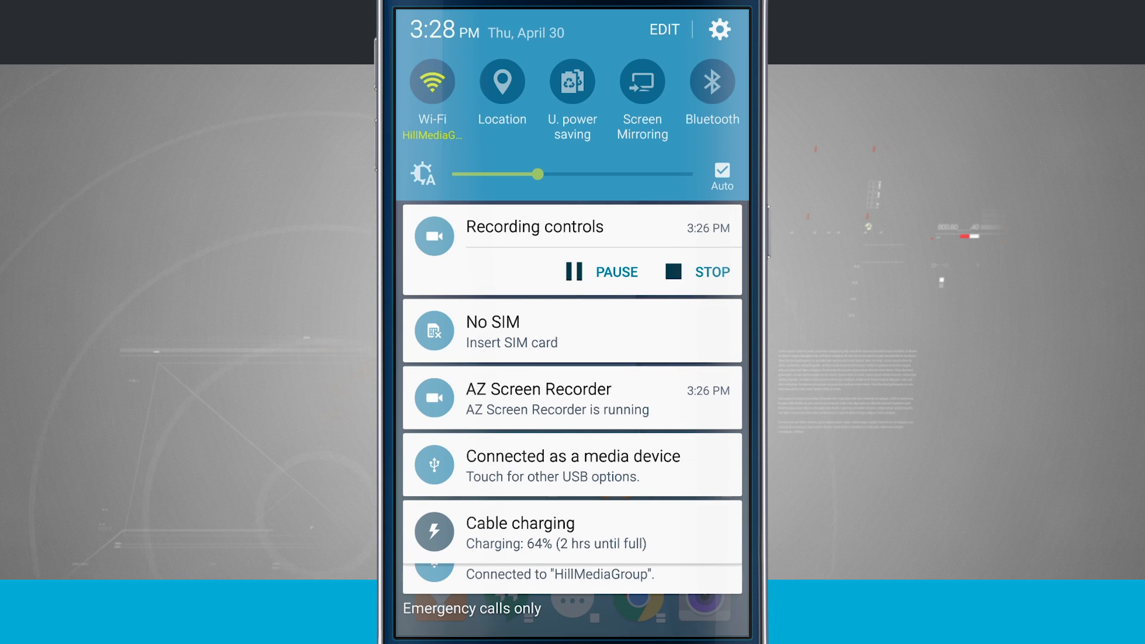
Open Settings from the notification shade and go to Applications.
left_click(719, 29)
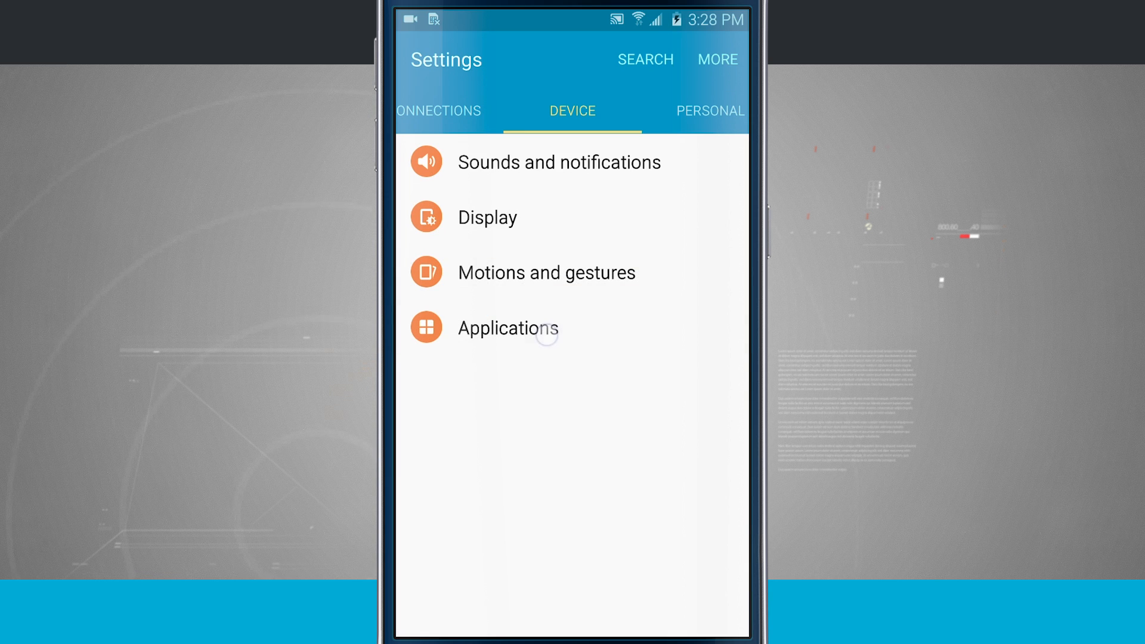
left_click(507, 328)
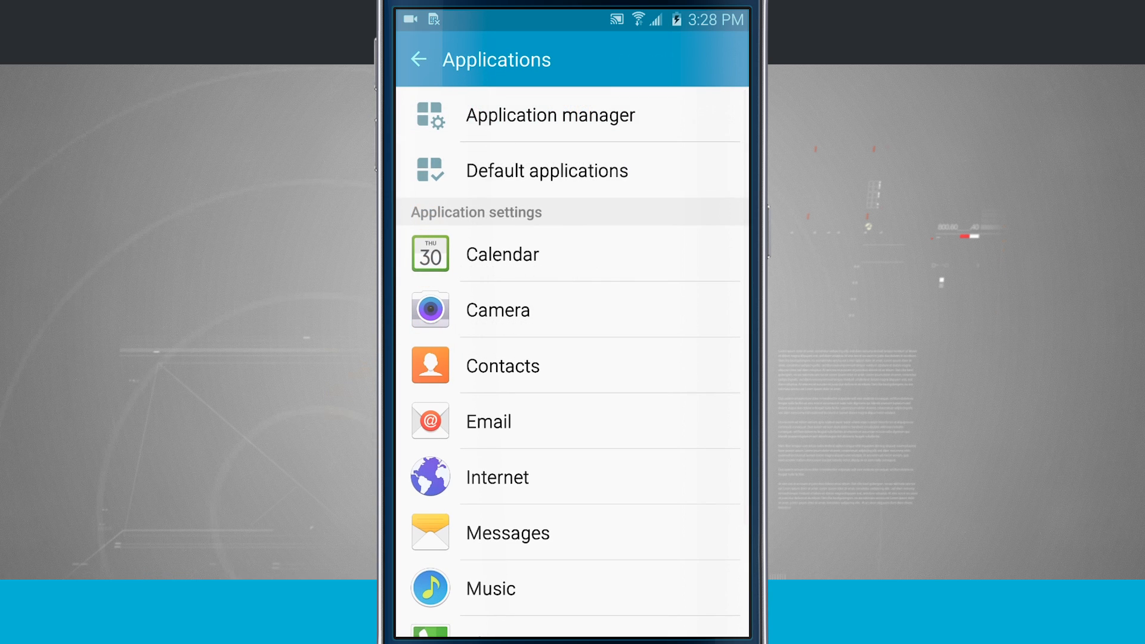